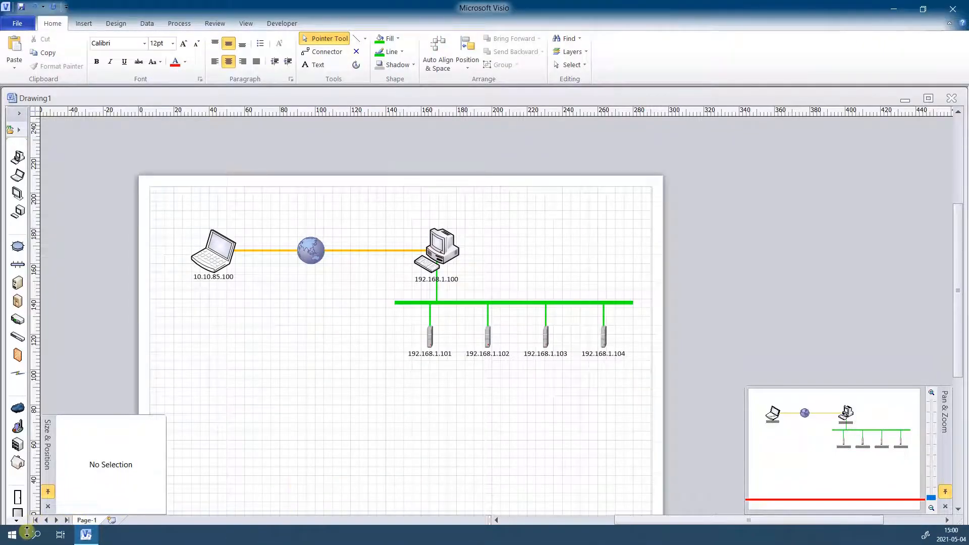
# Step: Search Start for cmd and bring up the Command Prompt's run-as-administrator options
pyautogui.click(12, 533)
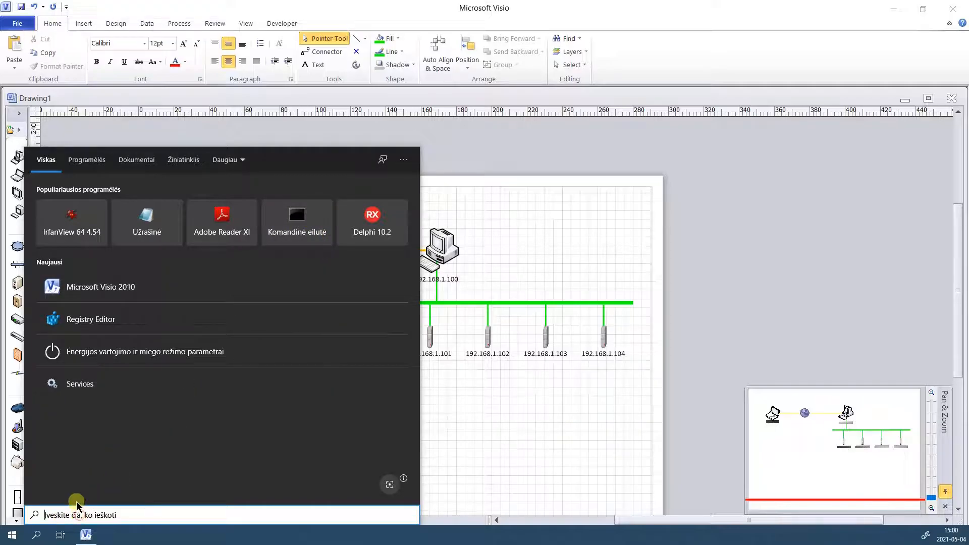
pyautogui.write('cmd')
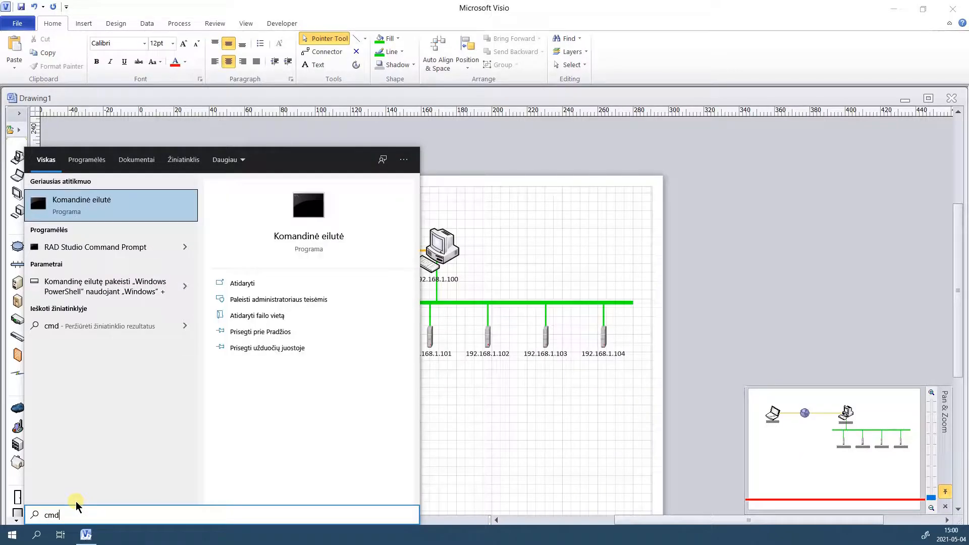
pyautogui.moveTo(135, 242)
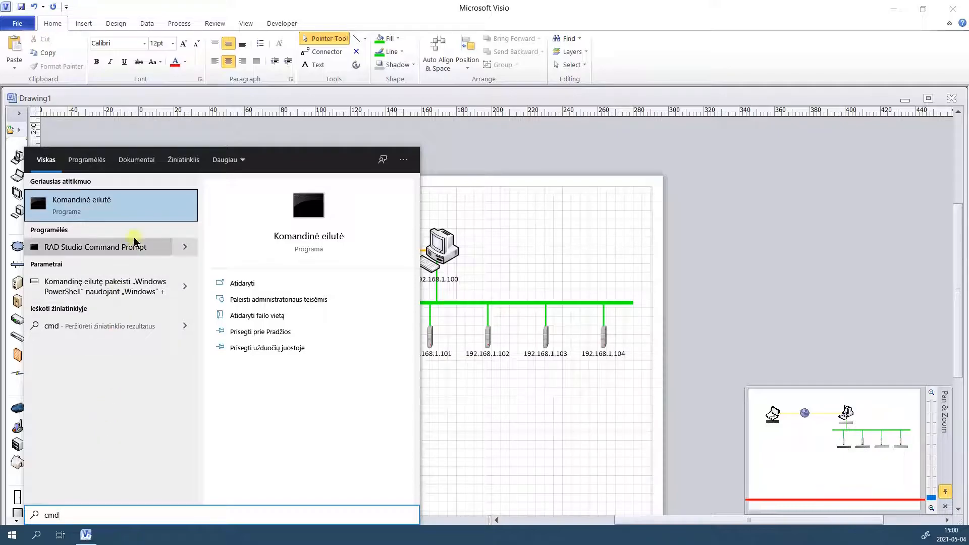
pyautogui.rightClick(80, 203)
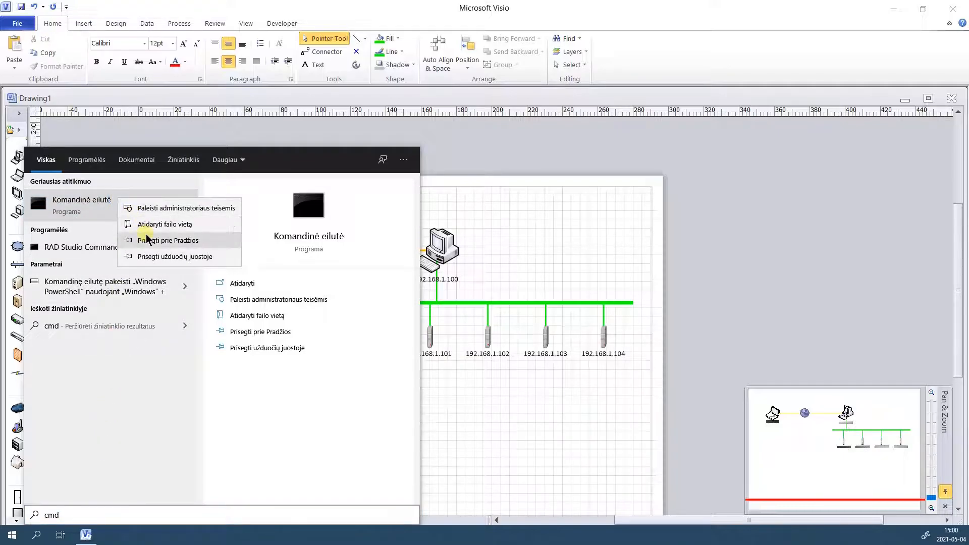
pyautogui.moveTo(146, 208)
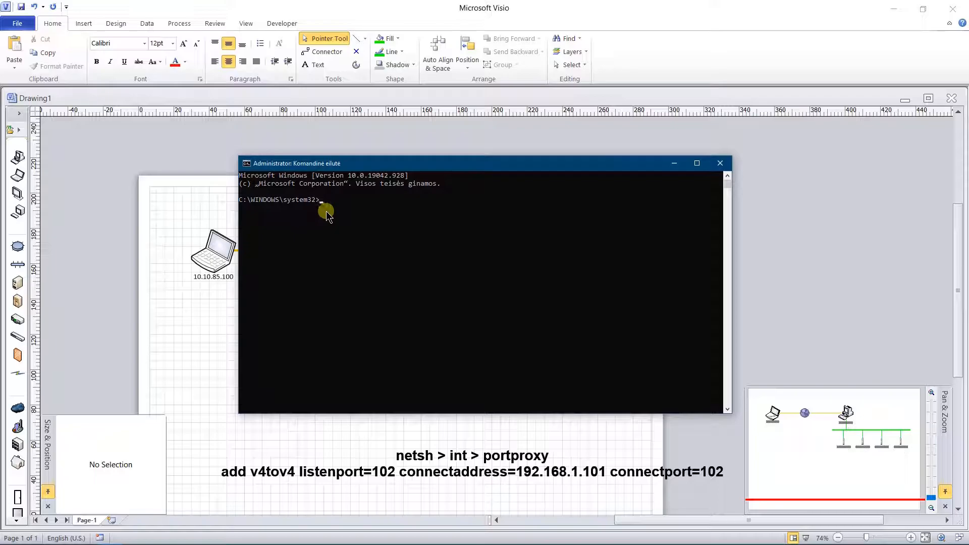
# Step: Run netsh and enter the interface portproxy configuration context
pyautogui.write('net')
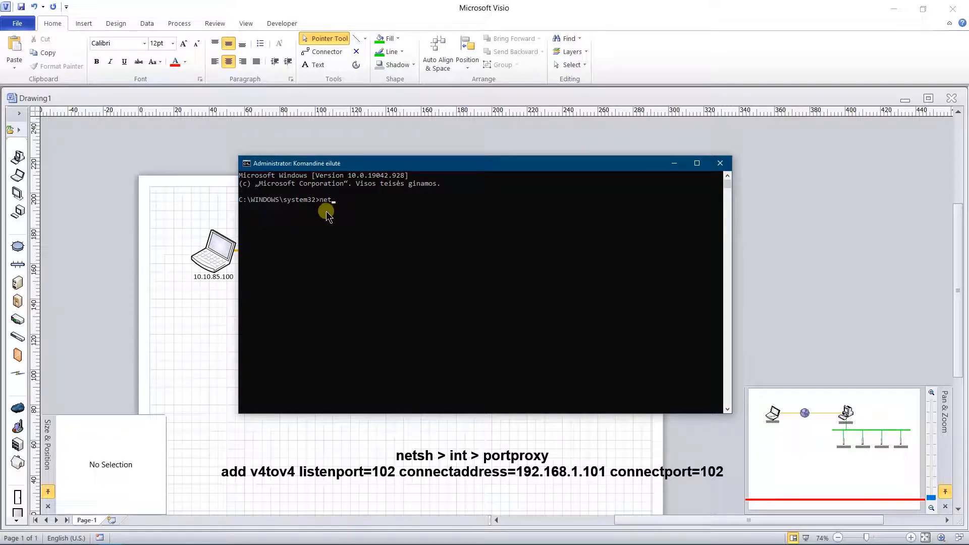
pyautogui.write('sh')
pyautogui.write('int')
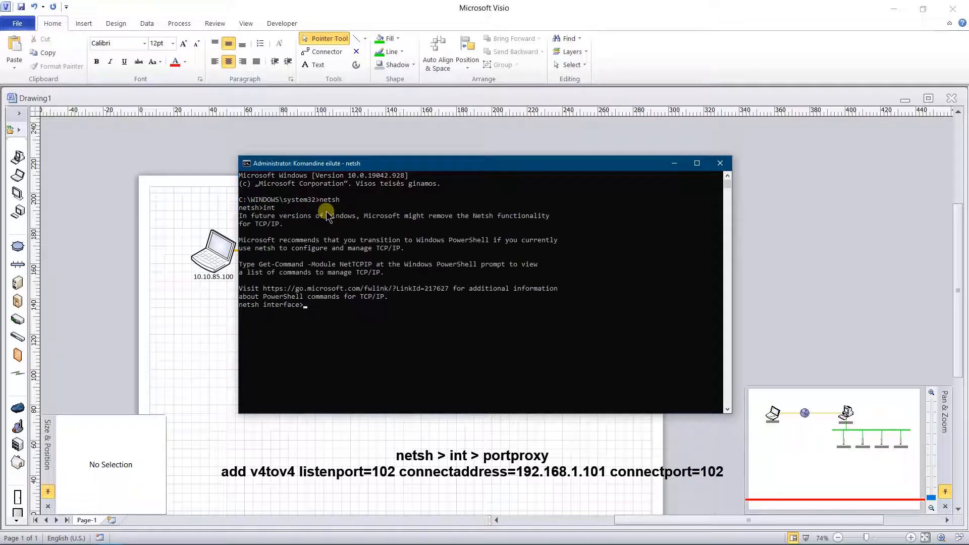
pyautogui.write('portproxy')
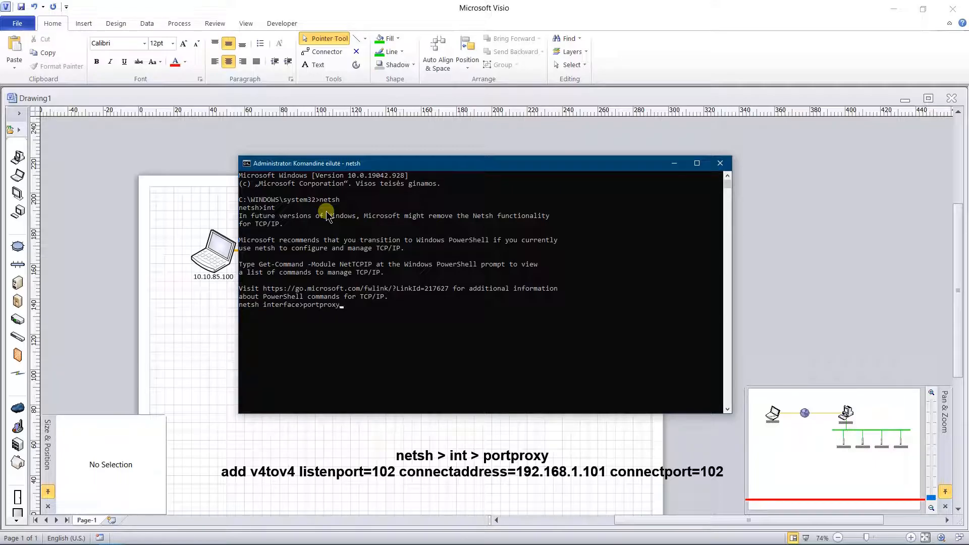
pyautogui.press('Enter')
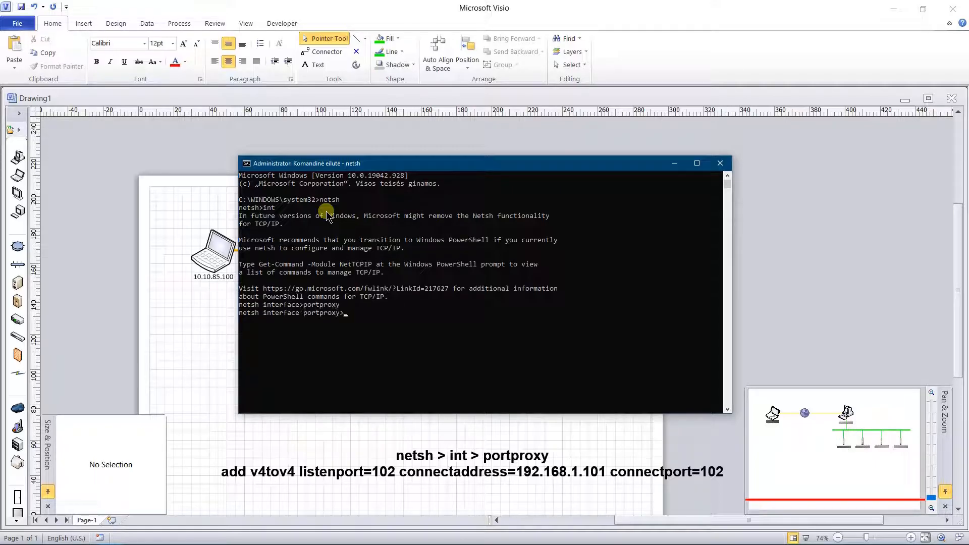
# Step: Add a v4tov4 rule: listenport=102 connectaddress=192.168.1.101 connectport=102
pyautogui.write('a')
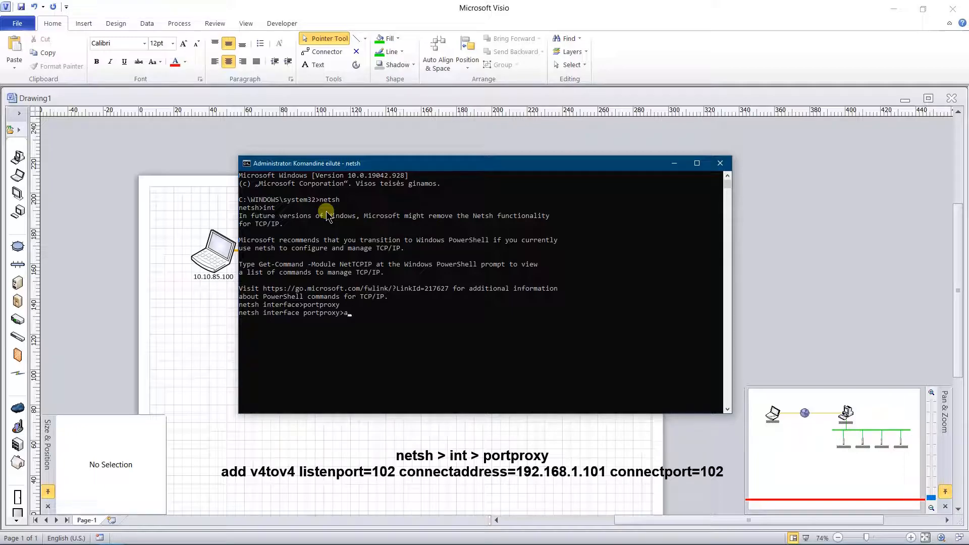
pyautogui.write('dd v')
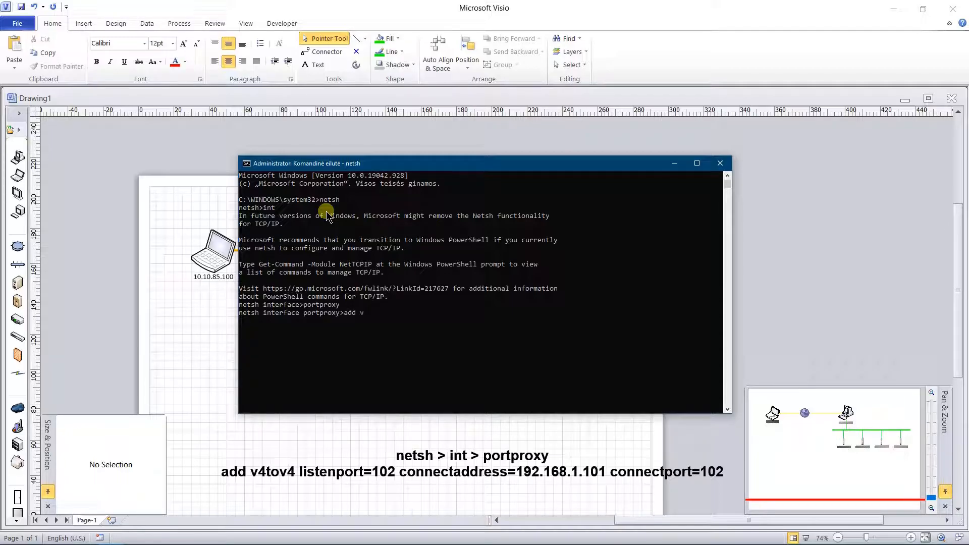
pyautogui.write('4to')
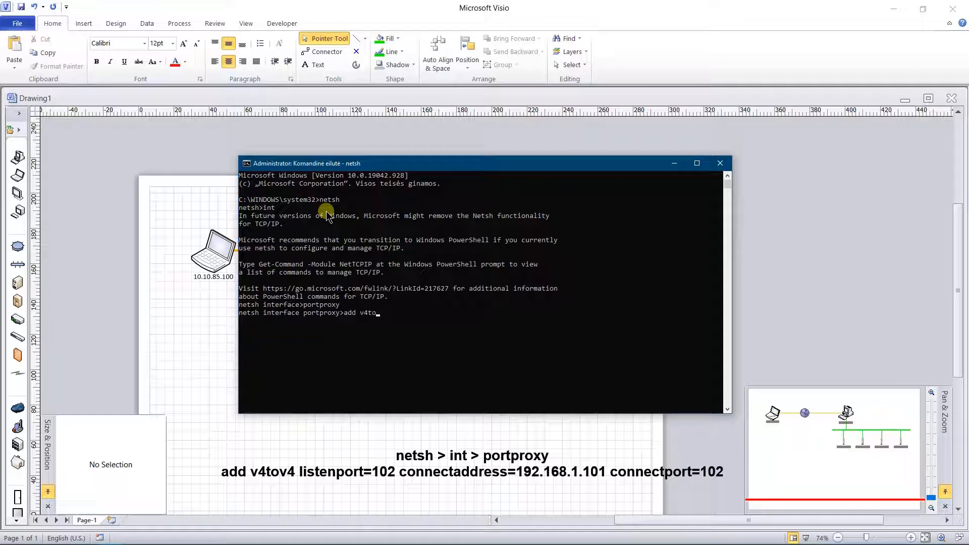
pyautogui.write('v4')
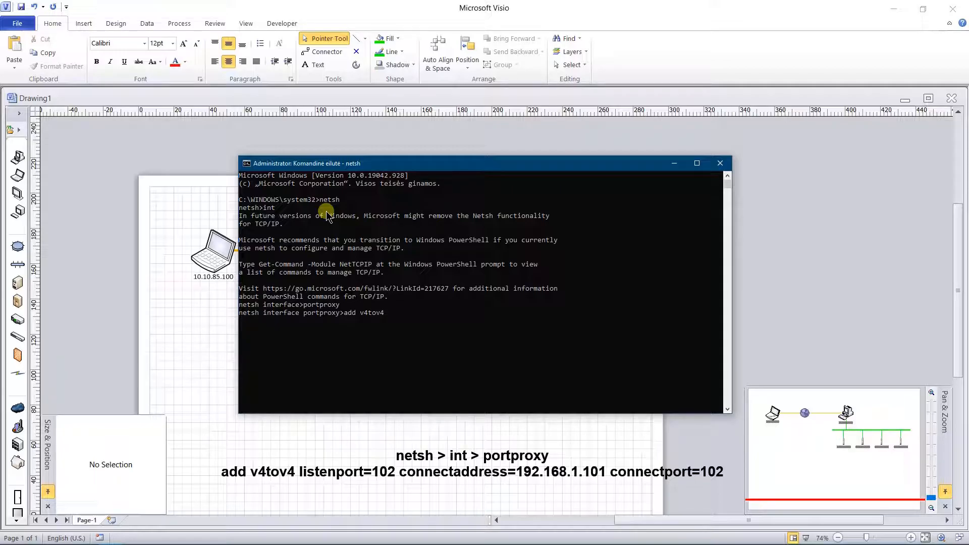
pyautogui.write('li')
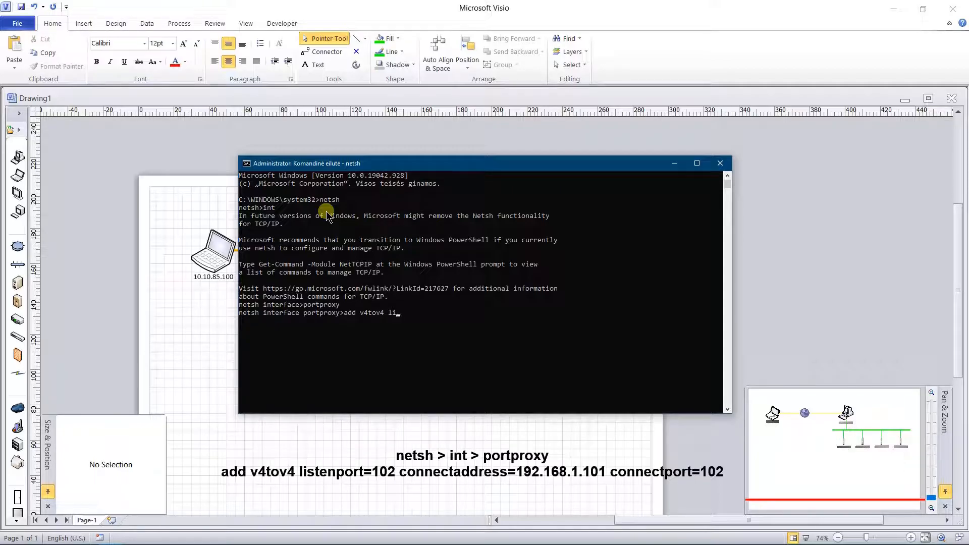
pyautogui.write('stenport')
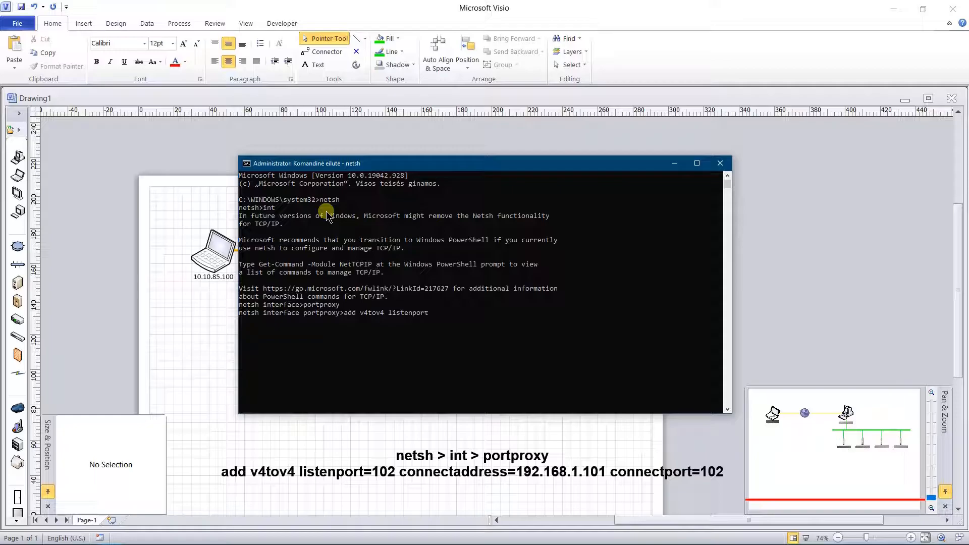
pyautogui.write('=')
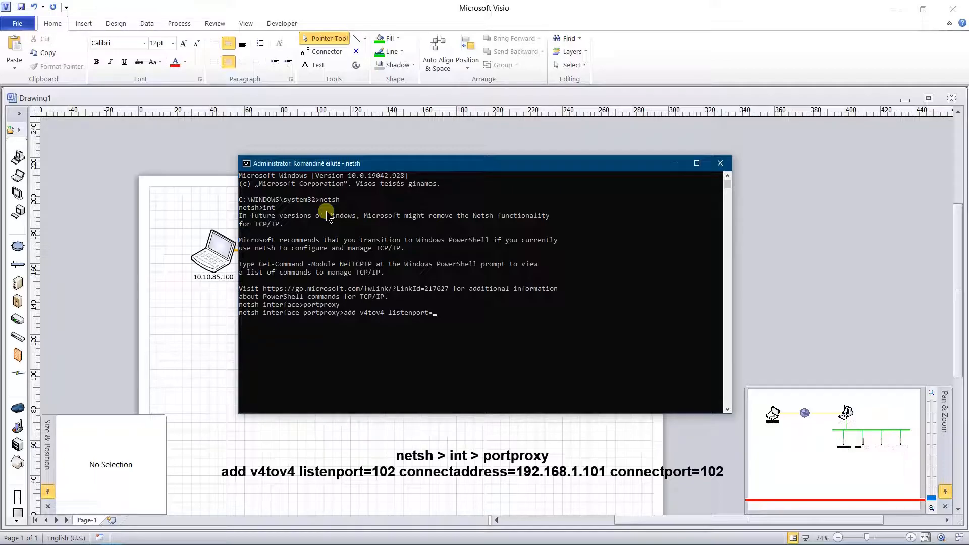
pyautogui.write('102')
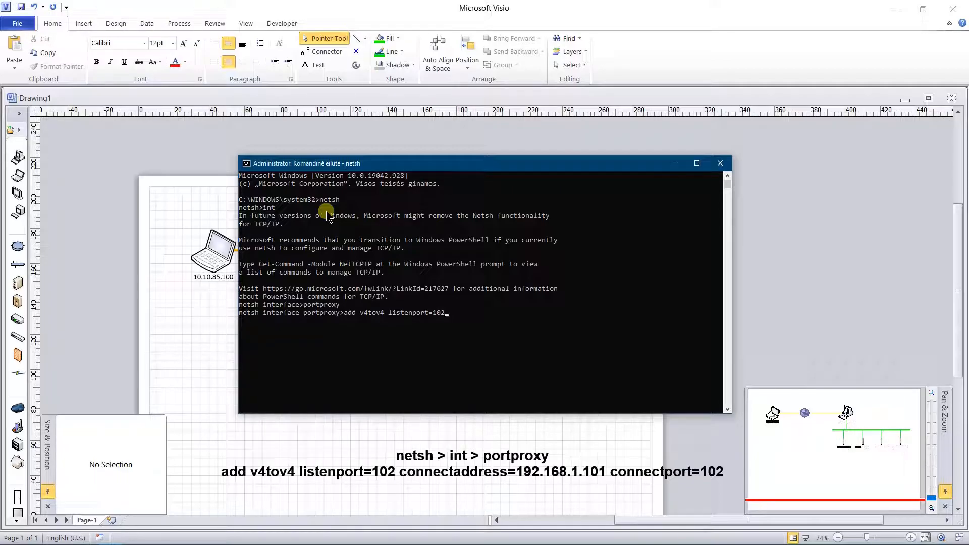
pyautogui.write('con')
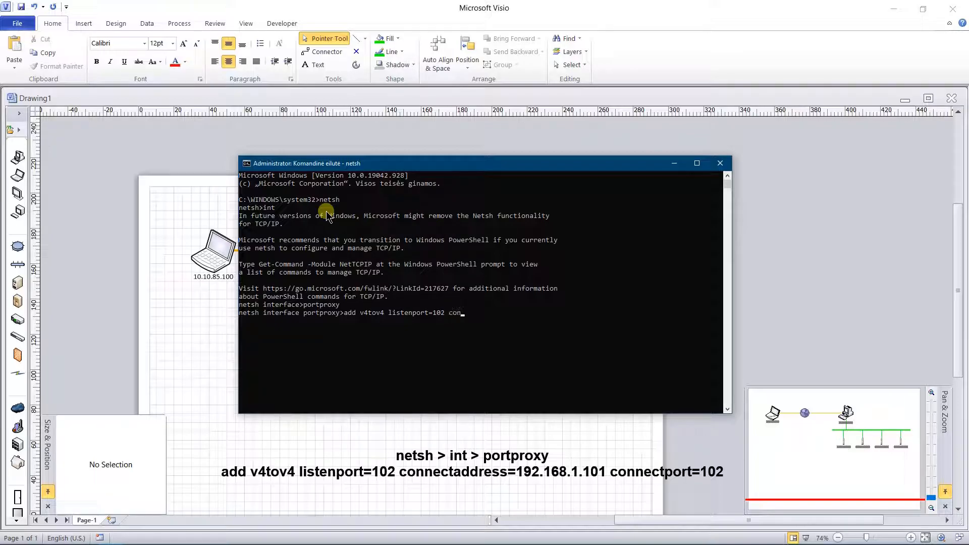
pyautogui.write('nectaddress')
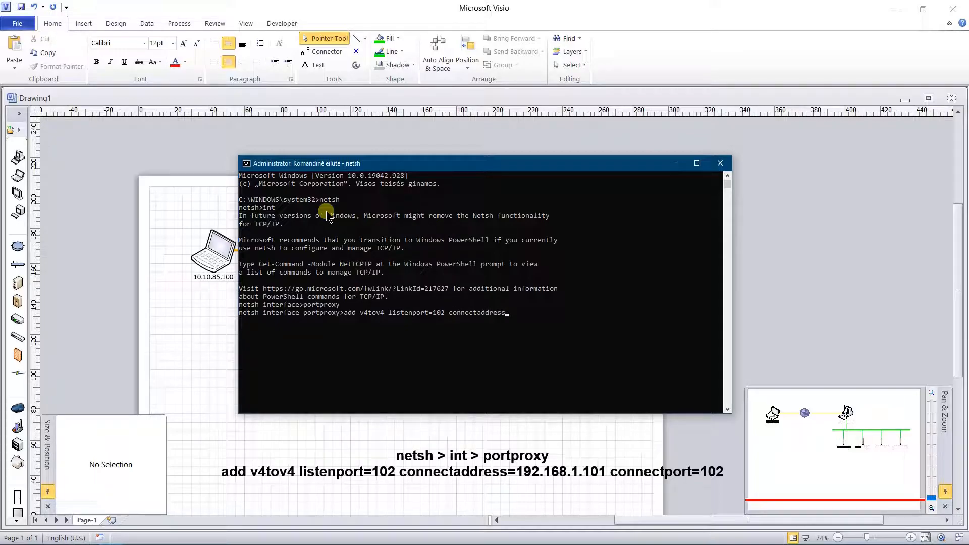
pyautogui.write('=')
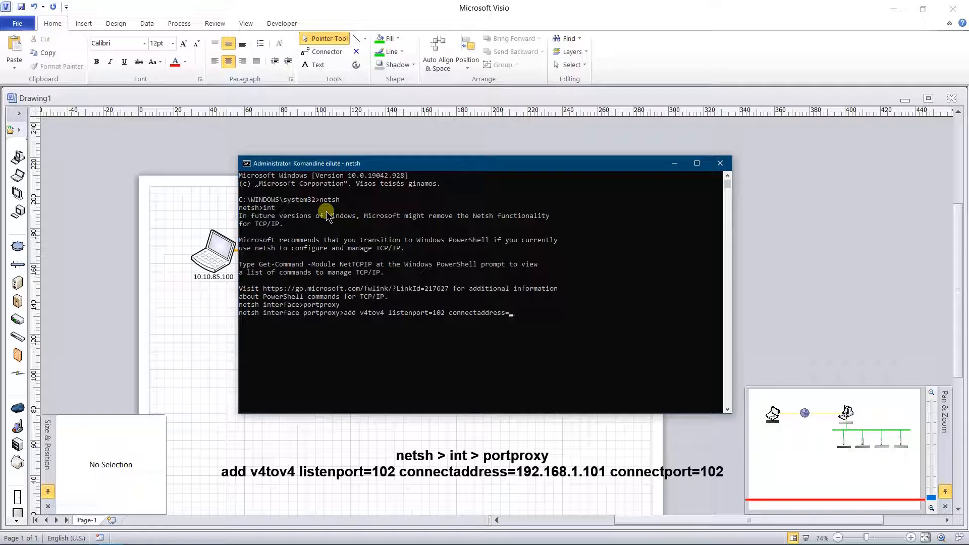
pyautogui.write('192.')
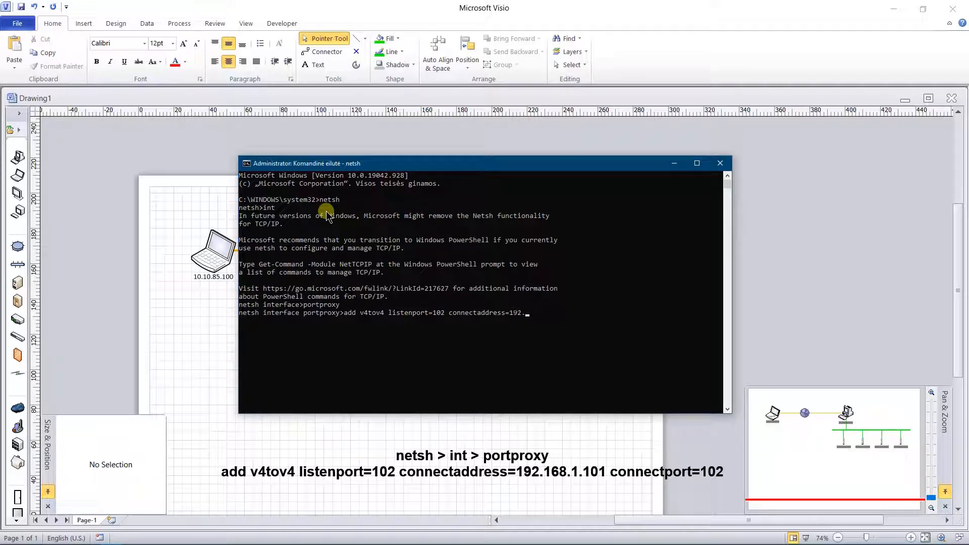
pyautogui.write('168.')
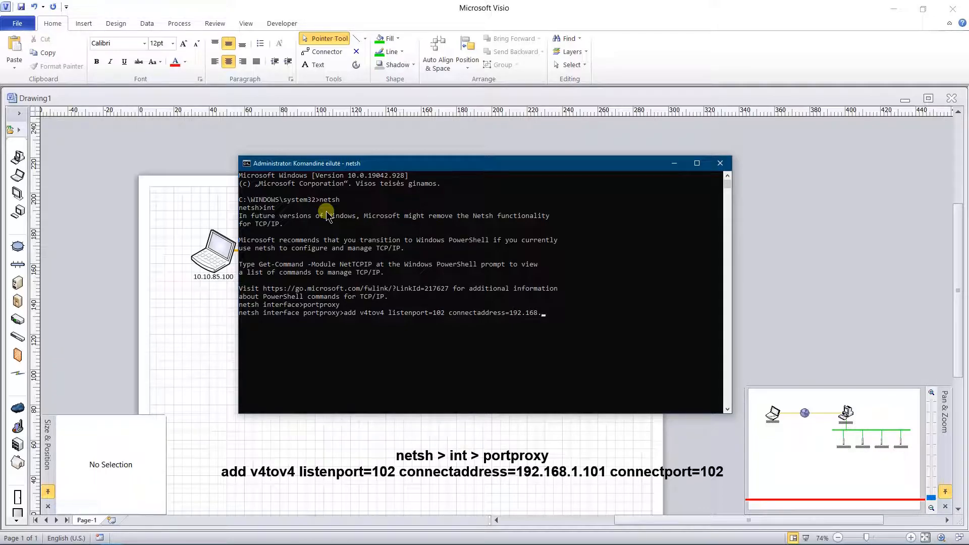
pyautogui.write('1')
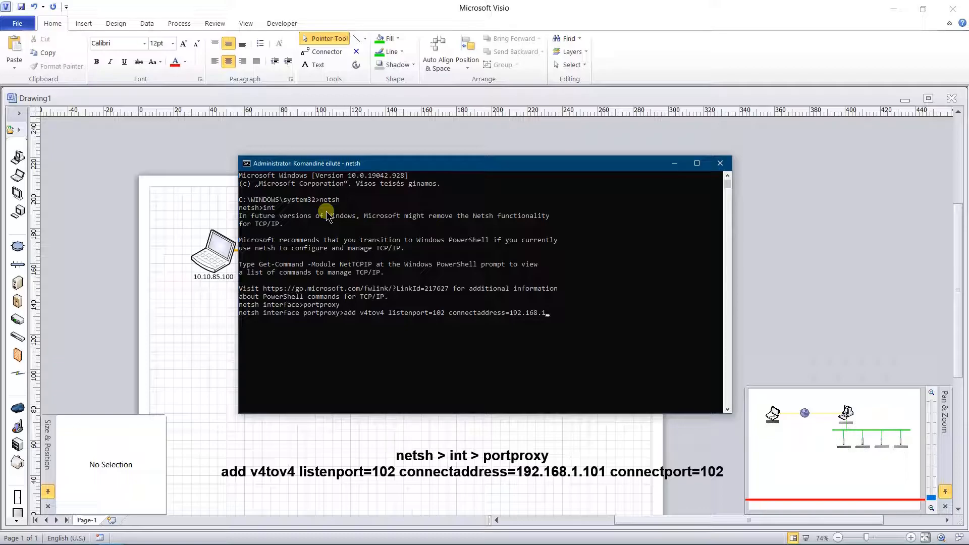
pyautogui.write('101')
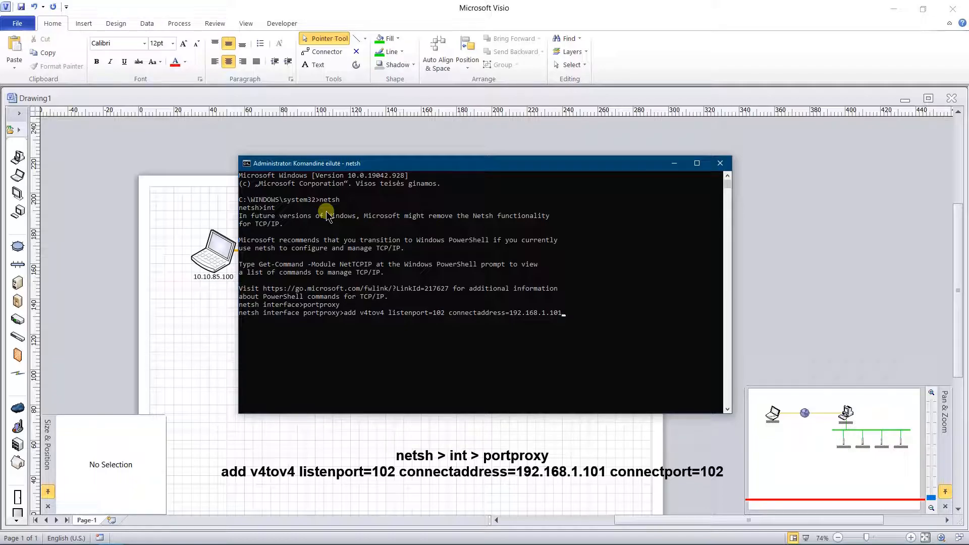
pyautogui.write('connec')
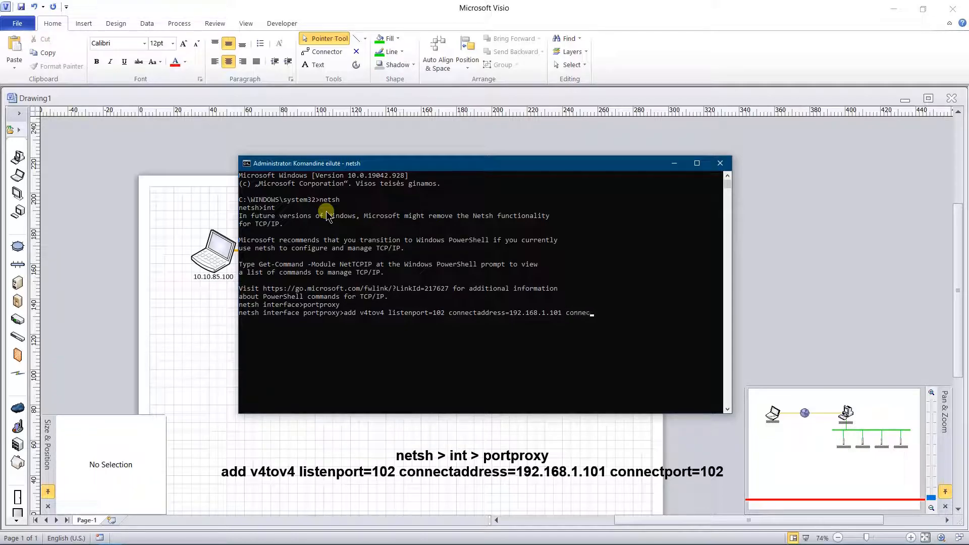
pyautogui.write('tport')
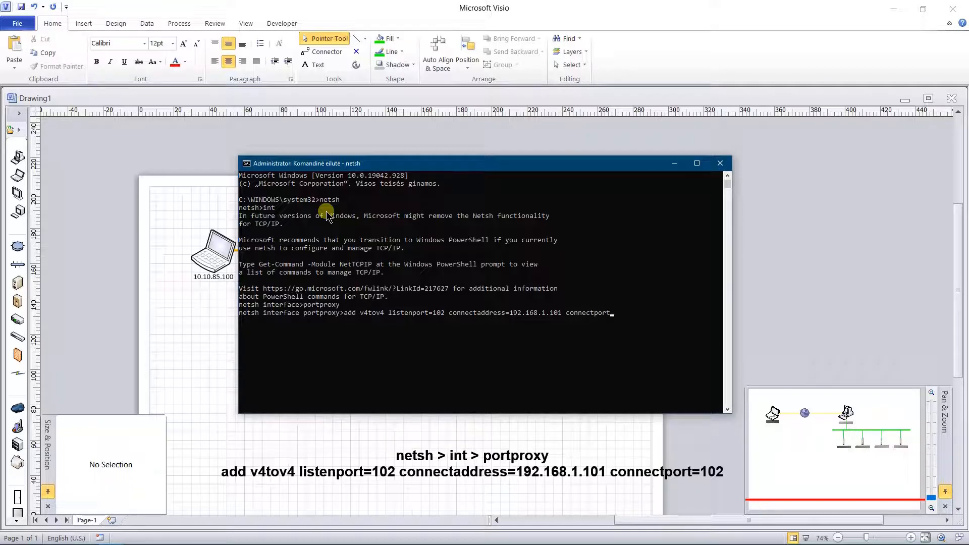
pyautogui.write('102')
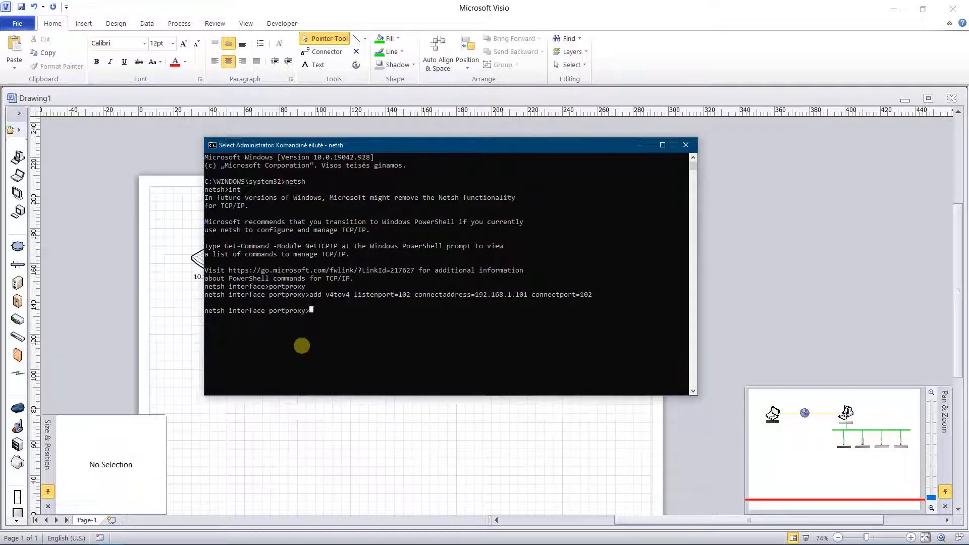
# Step: Dump the portproxy configuration to confirm the port 102 rule, then view the ping window
pyautogui.write('du')
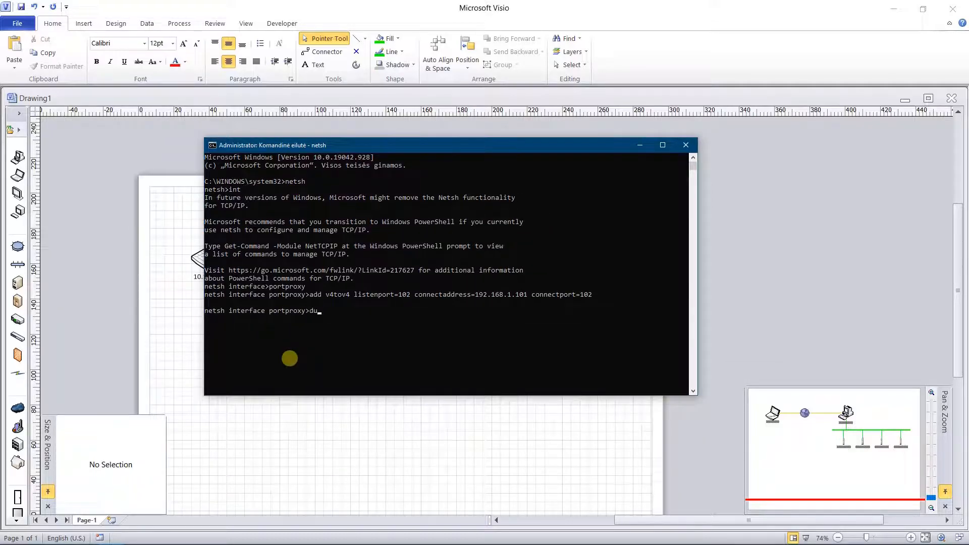
pyautogui.write('mp')
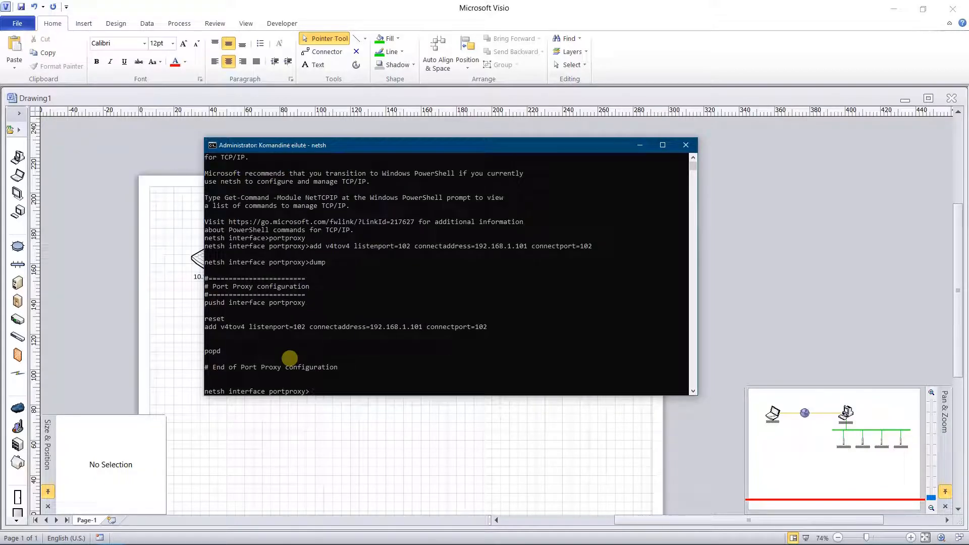
pyautogui.click(685, 145)
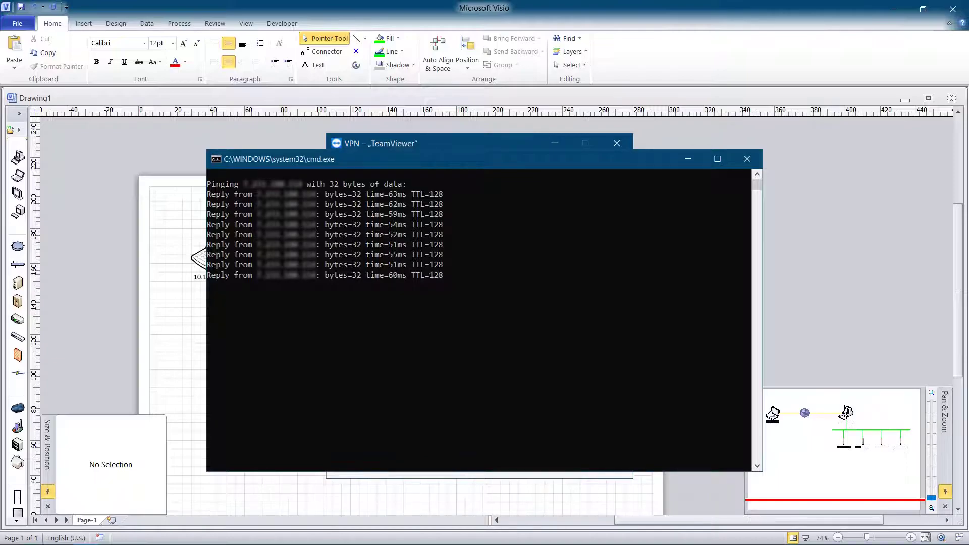
# Step: Switch from the ping replies to the SIMATIC HW Config station window
pyautogui.click(746, 158)
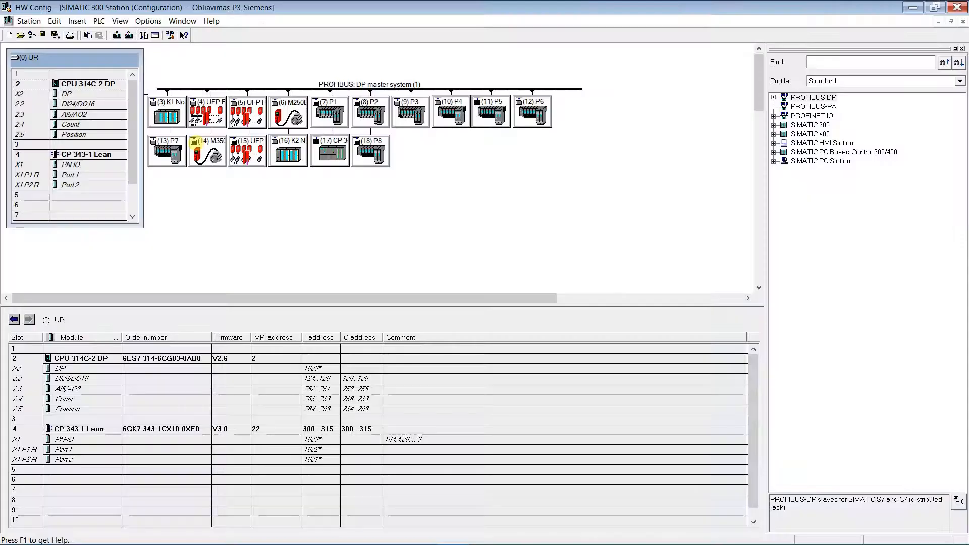
pyautogui.click(69, 83)
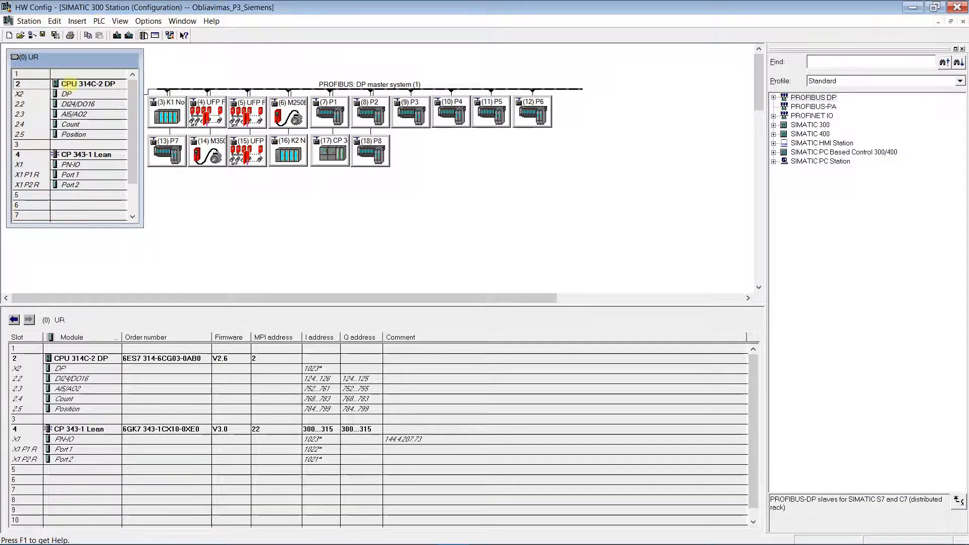
pyautogui.click(98, 20)
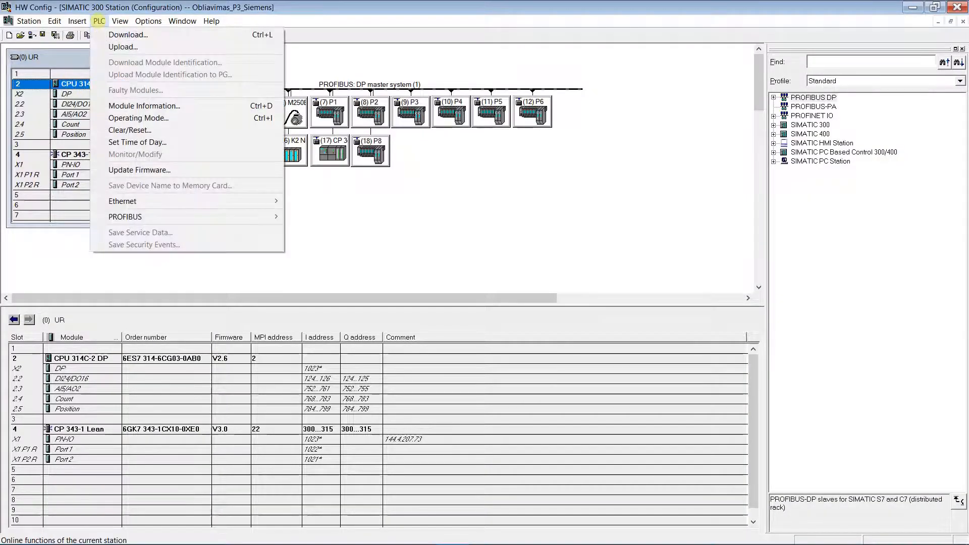
pyautogui.moveTo(143, 106)
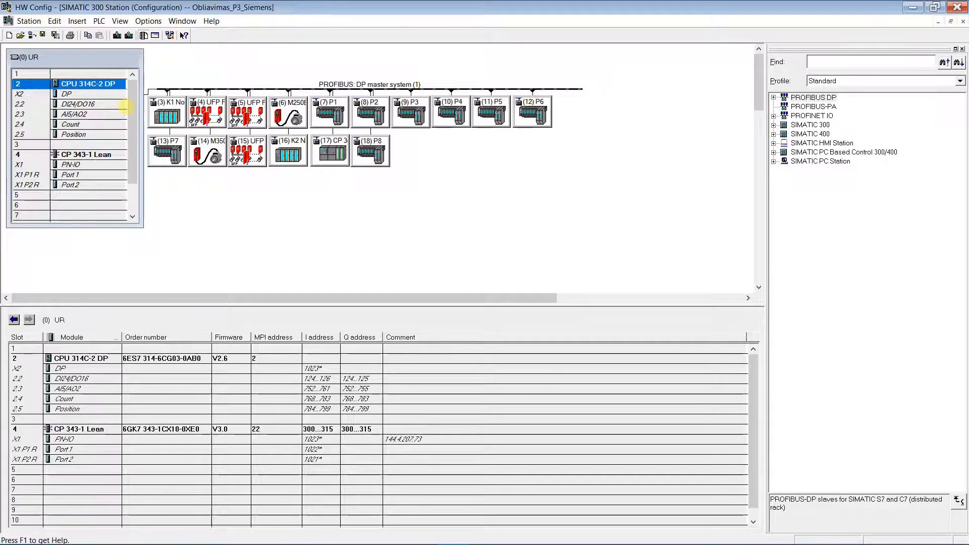
pyautogui.doubleClick(86, 82)
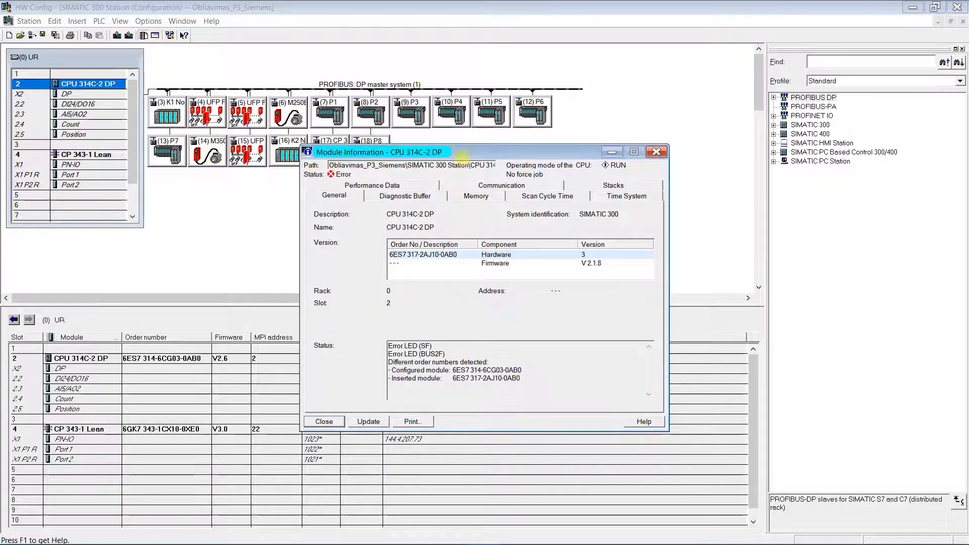
pyautogui.click(404, 195)
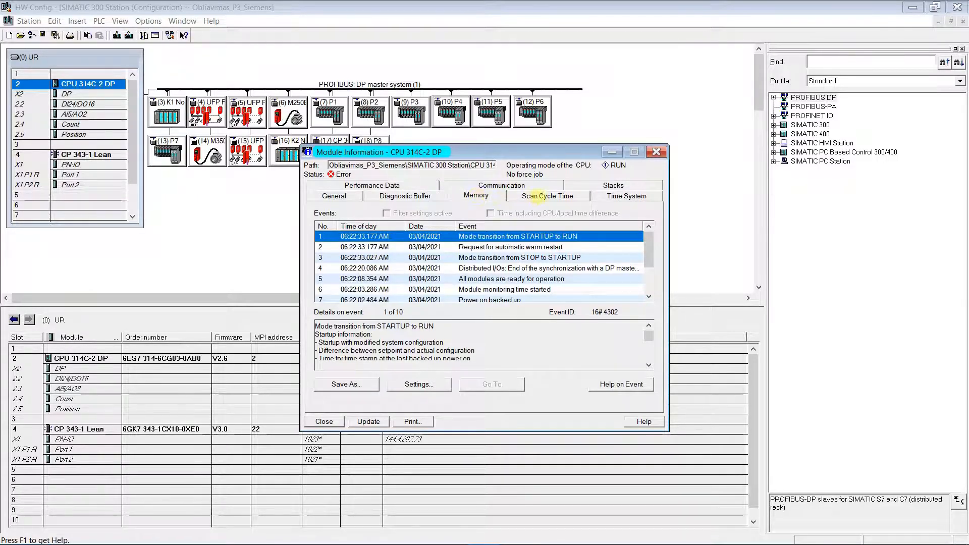
pyautogui.click(476, 195)
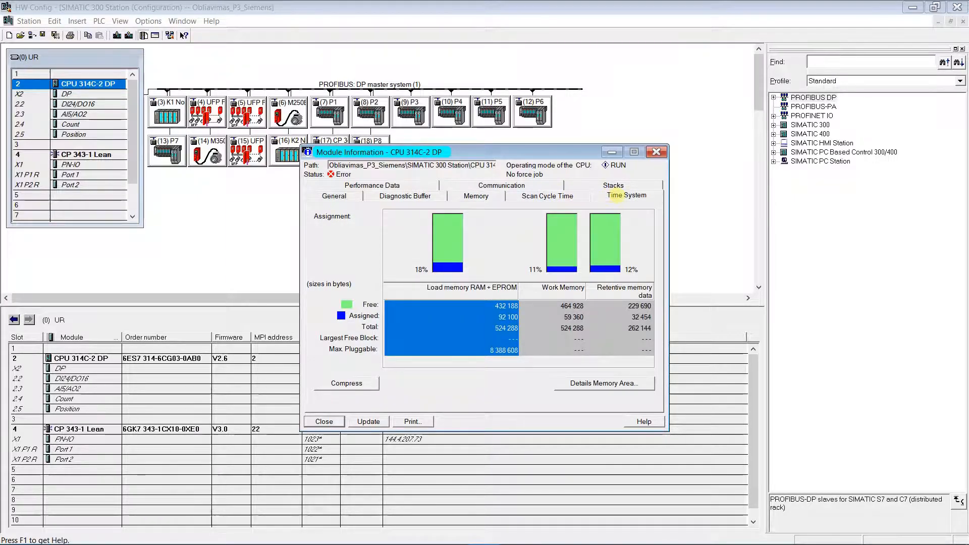
pyautogui.click(625, 195)
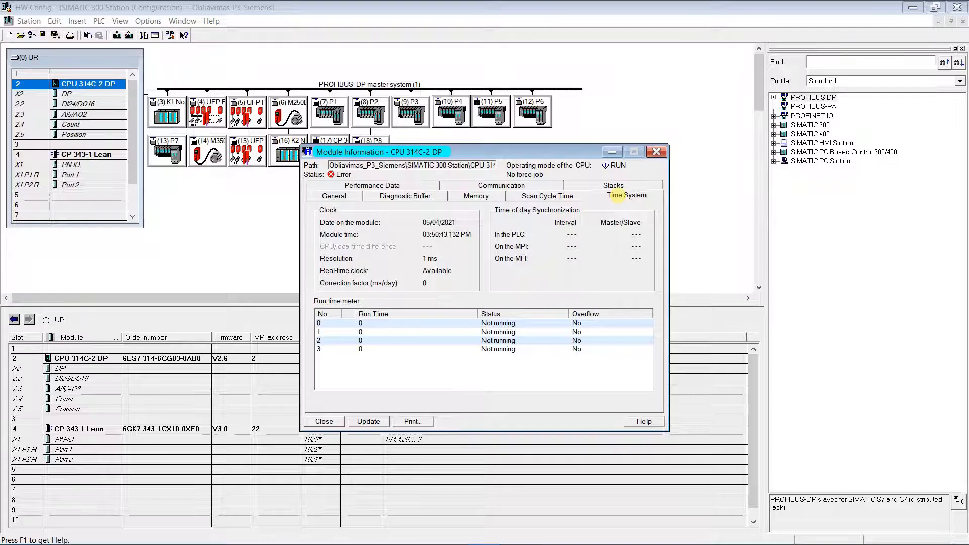
pyautogui.click(501, 196)
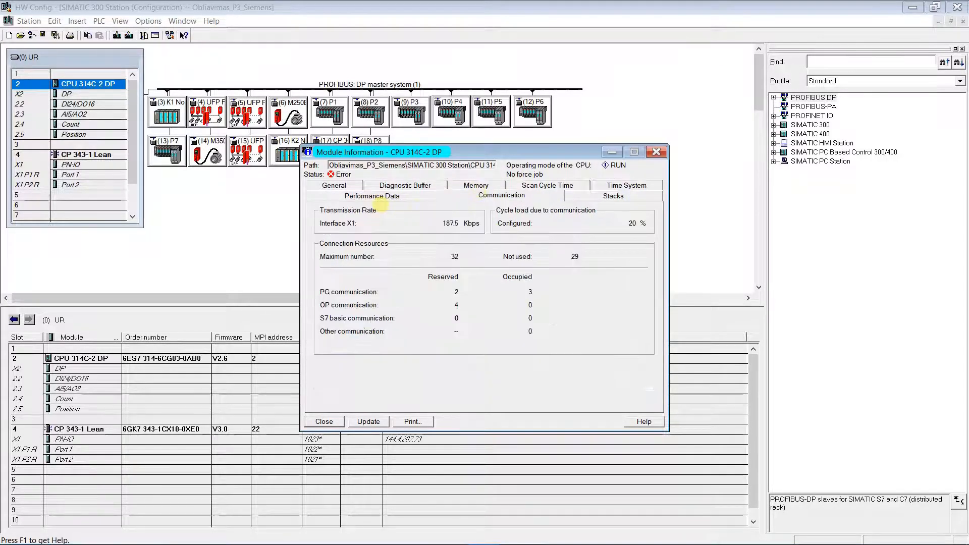
pyautogui.click(333, 196)
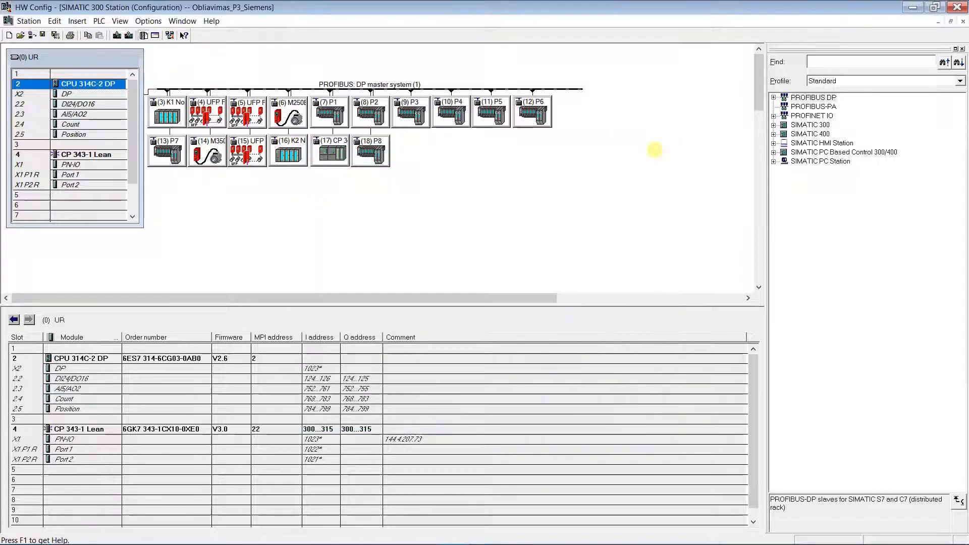
pyautogui.moveTo(608, 184)
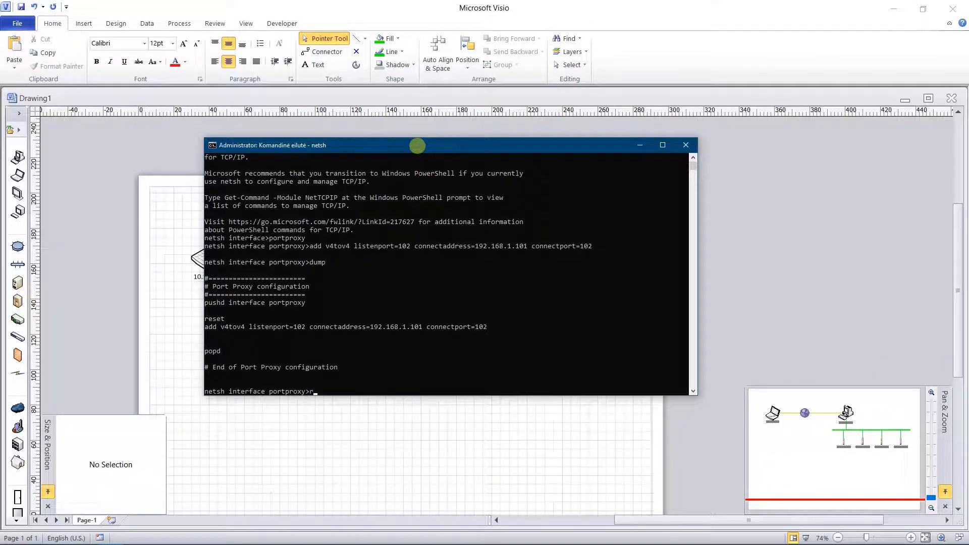
# Step: Reset the portproxy rules and dump to confirm none remain
pyautogui.write('eset')
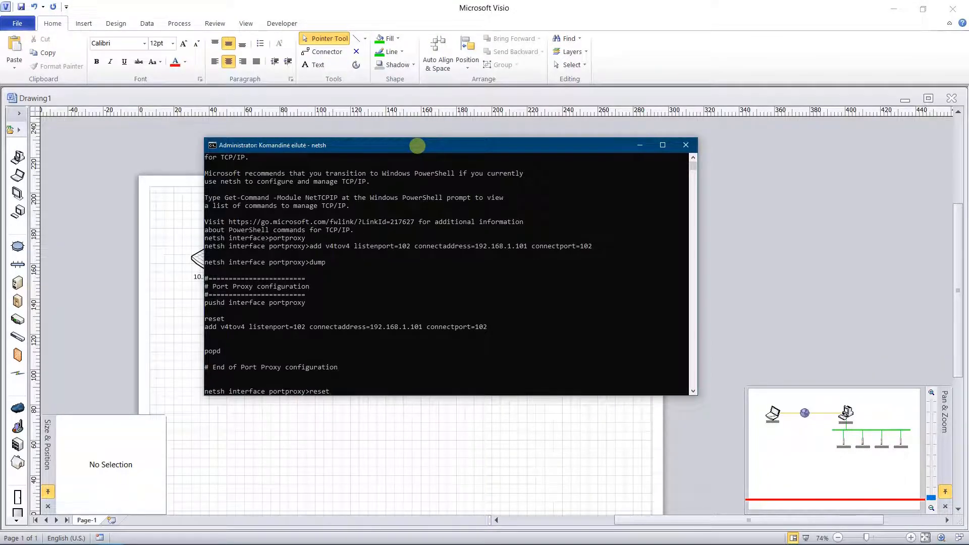
pyautogui.press('Return')
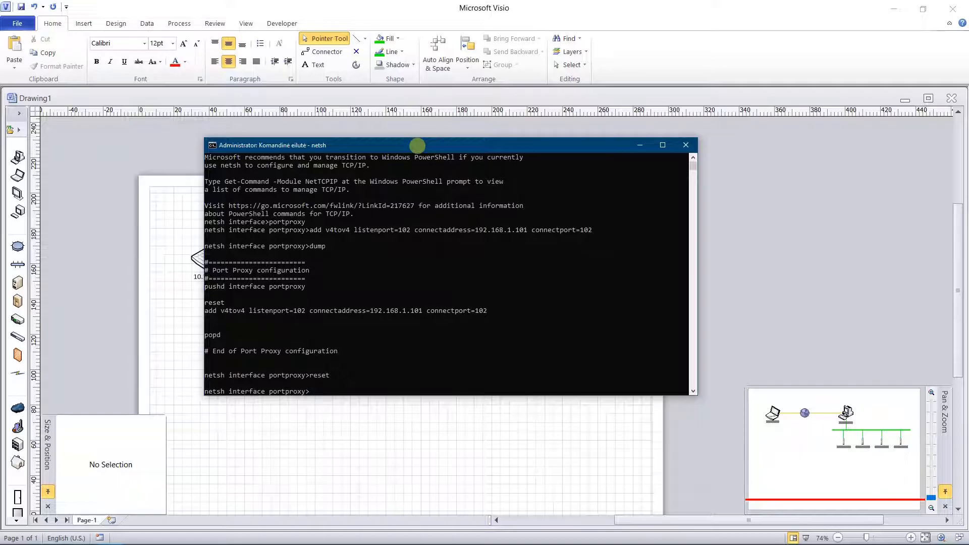
pyautogui.write('dump')
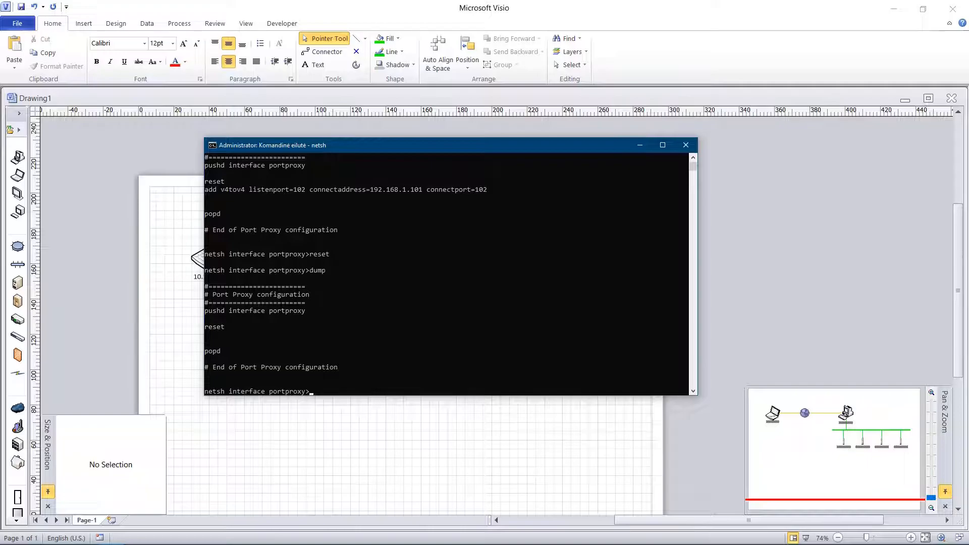
pyautogui.click(686, 144)
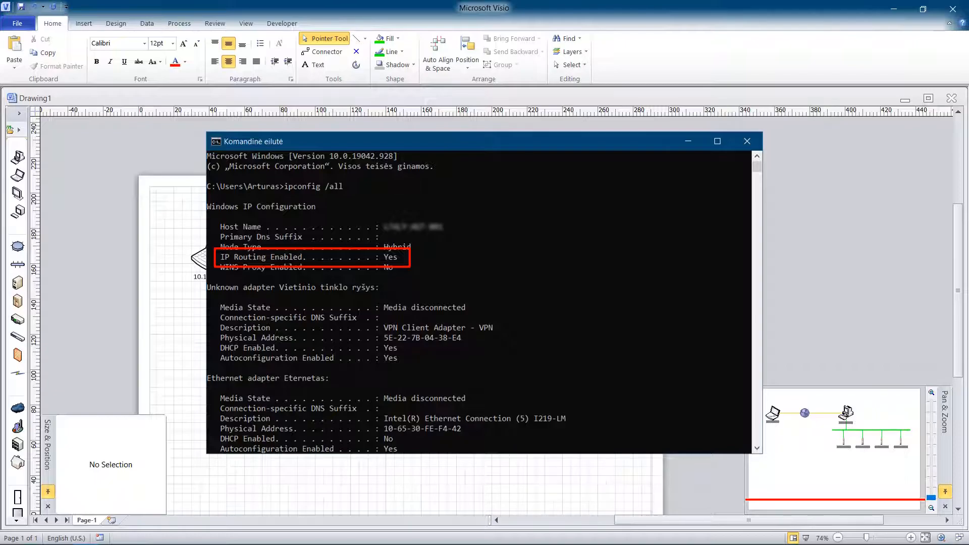
# Step: Close the Command Prompt after confirming IP Routing Enabled: Yes
pyautogui.click(747, 140)
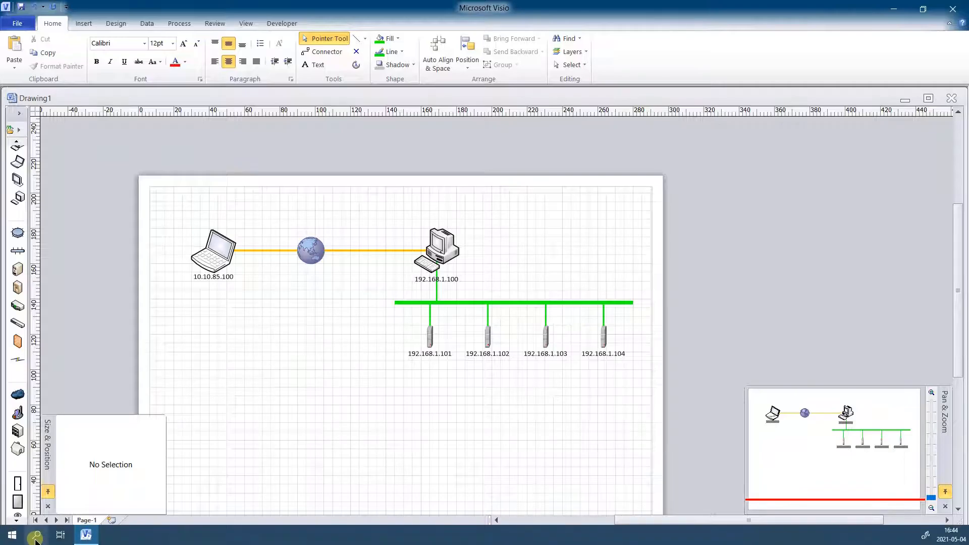
# Step: Launch regedit and expand HKLM SYSTEM, CurrentControlSet and Services
pyautogui.click(12, 535)
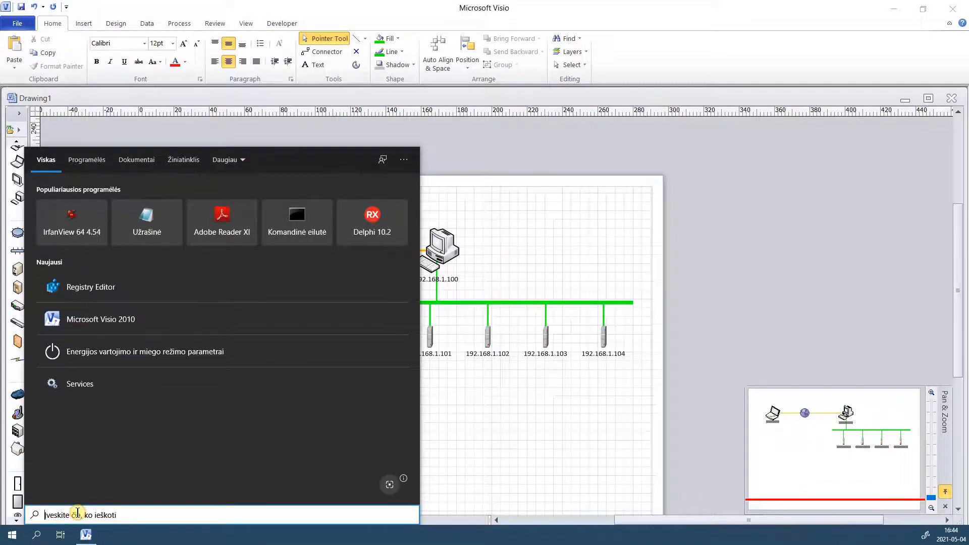
pyautogui.write('regedit')
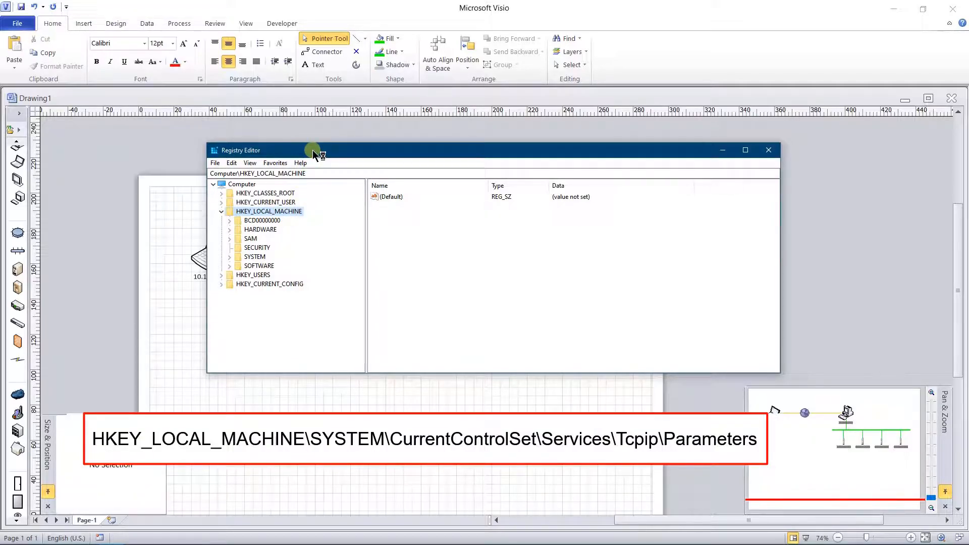
pyautogui.click(256, 247)
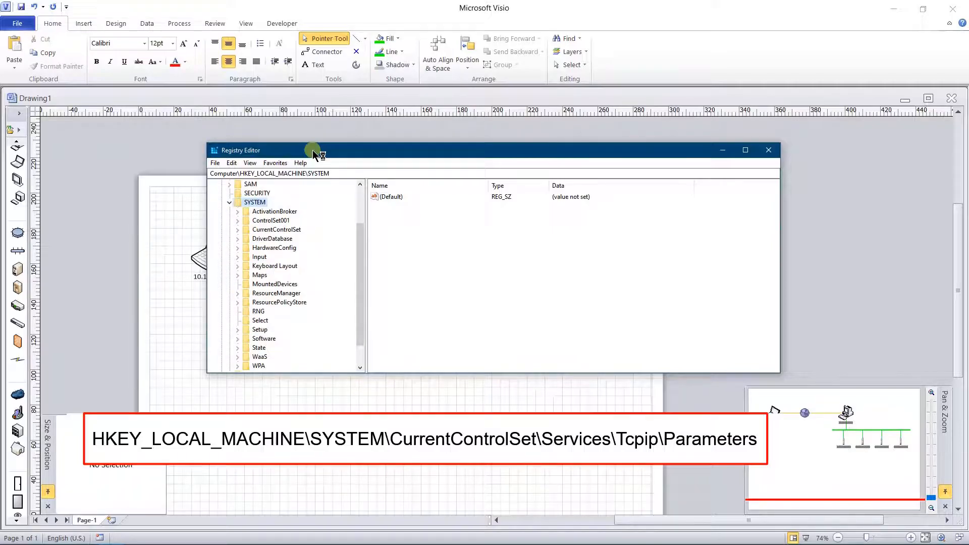
pyautogui.click(270, 220)
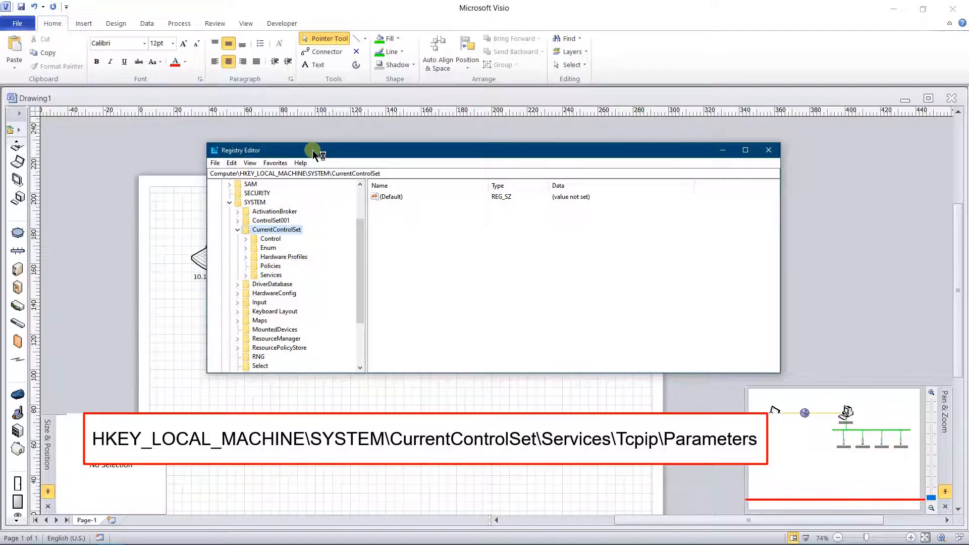
pyautogui.click(271, 274)
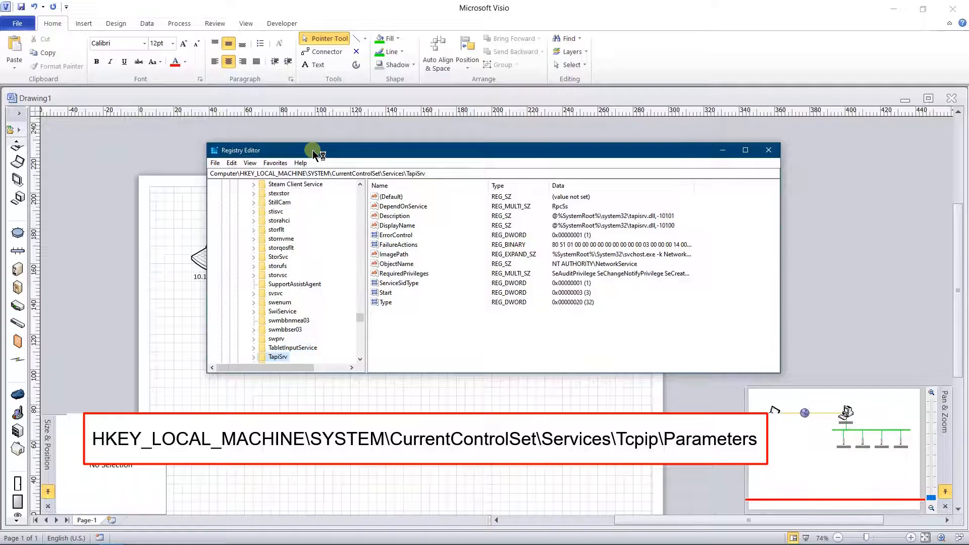
# Step: Expand Tcpip and select Parameters, showing IPEnableRouter set to 1
pyautogui.click(275, 357)
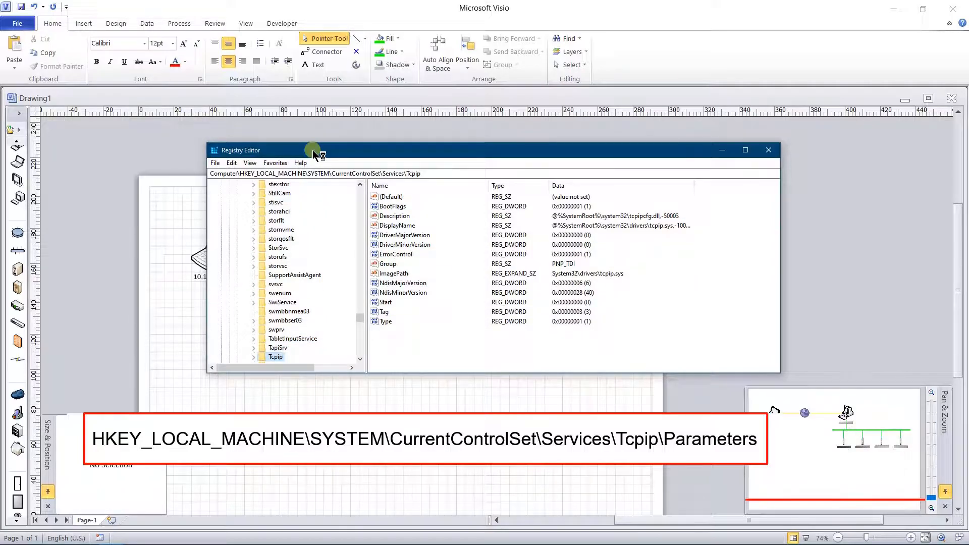
pyautogui.click(255, 357)
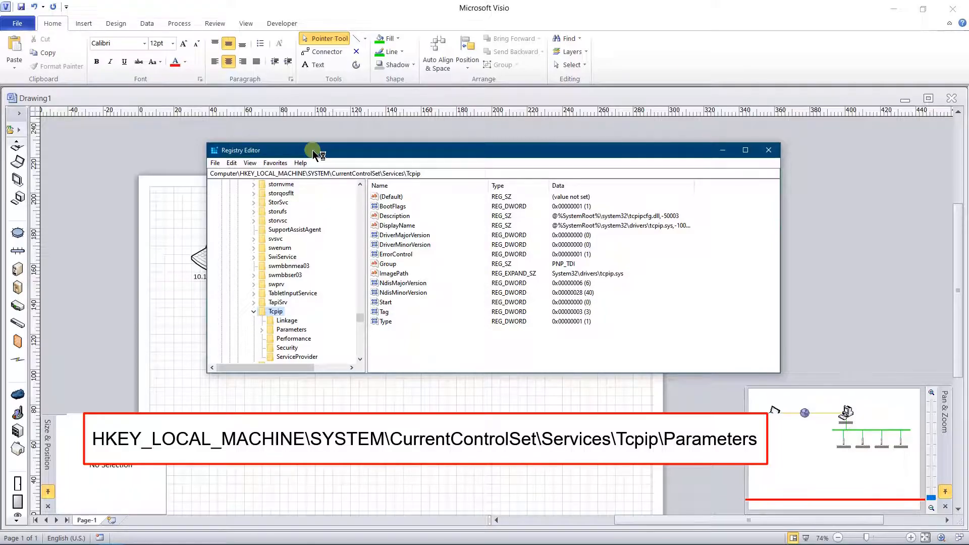
pyautogui.click(291, 329)
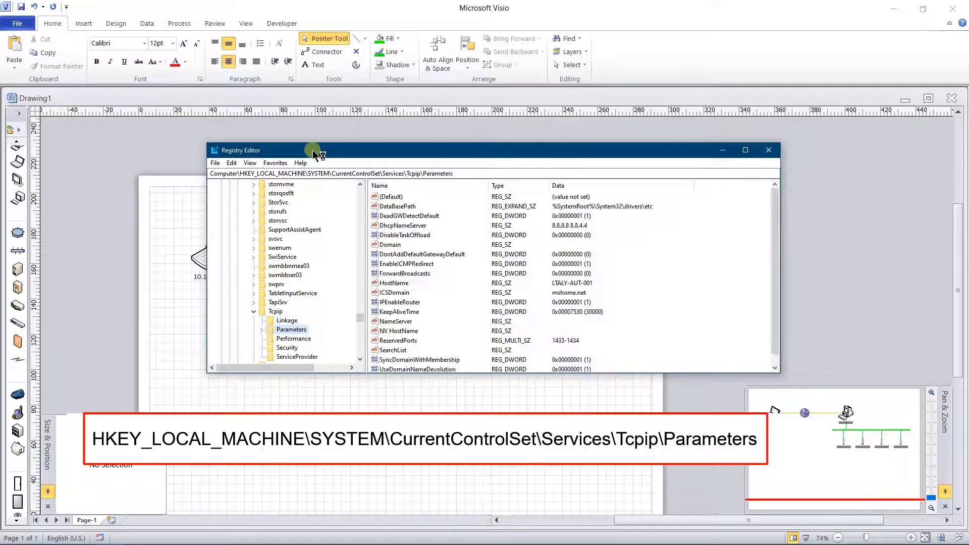
pyautogui.click(399, 302)
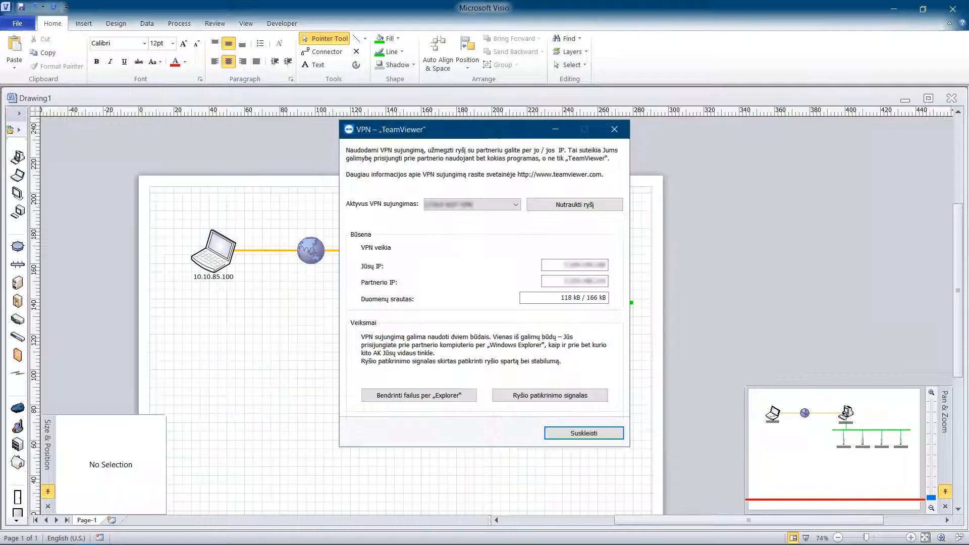
# Step: Bring up the TeamViewer VPN status window with own and partner IP addresses
pyautogui.click(575, 280)
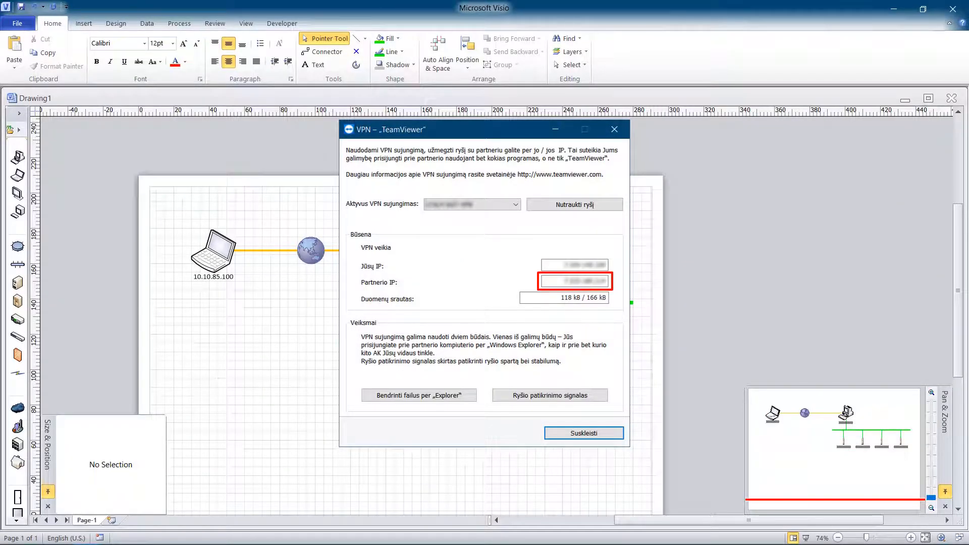
pyautogui.click(583, 432)
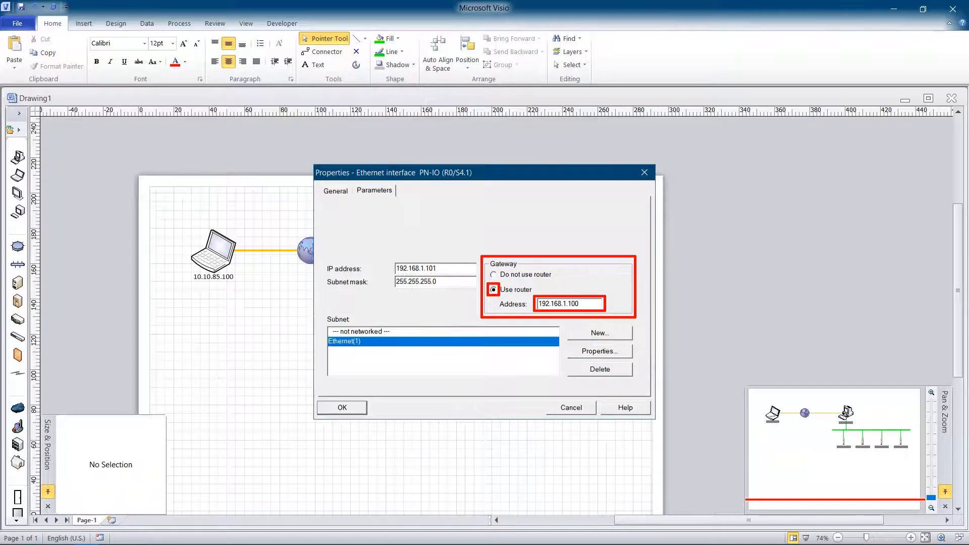
# Step: Confirm the PN-IO interface properties using router 192.168.1.100 as gateway
pyautogui.click(341, 407)
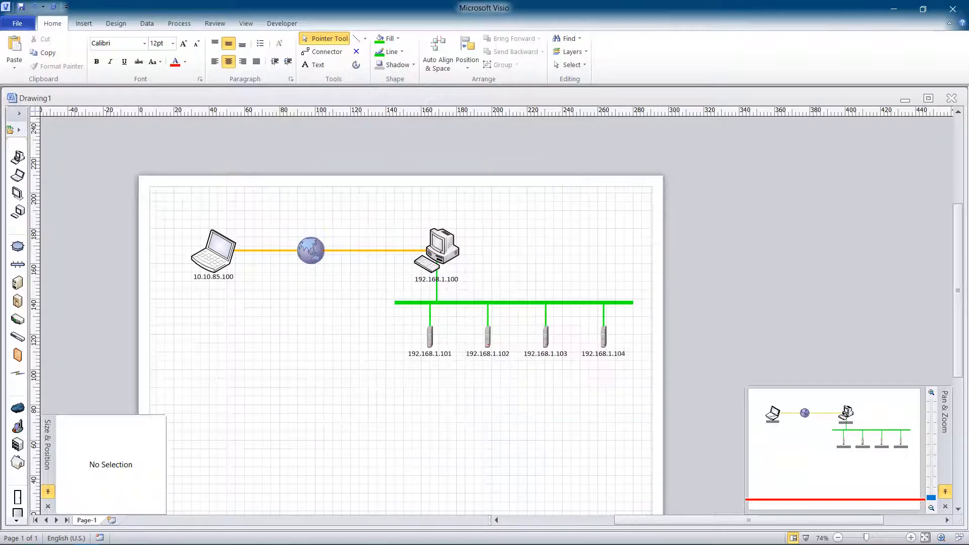